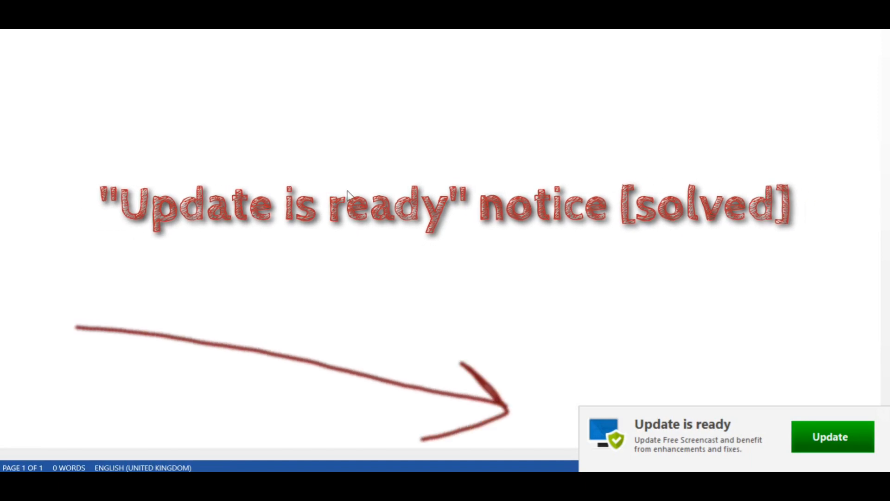
mouse_move(766, 413)
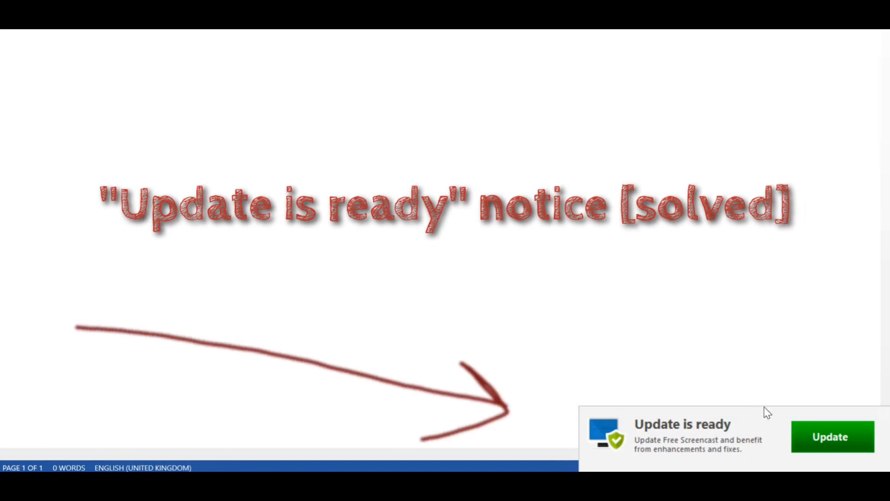
mouse_move(872, 340)
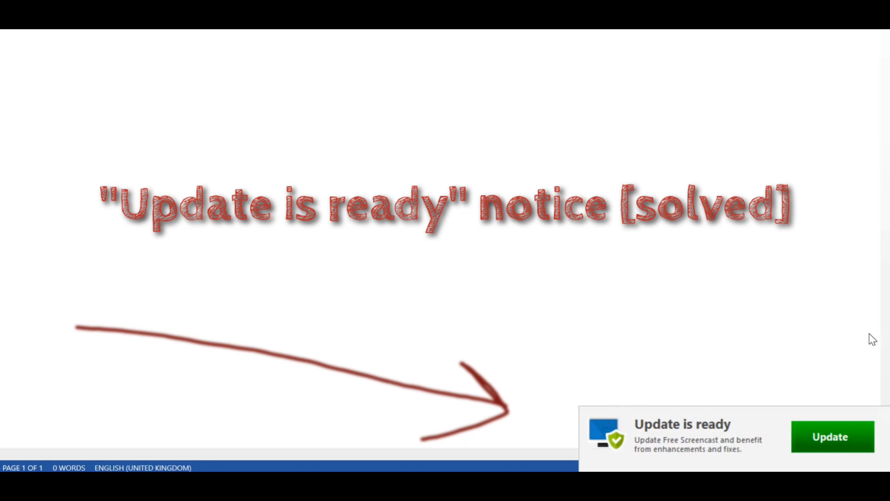
mouse_move(642, 452)
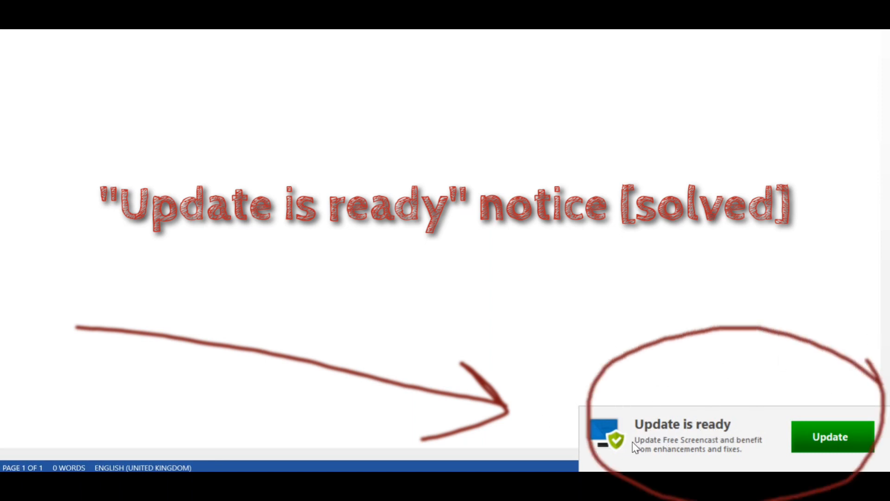
mouse_move(729, 454)
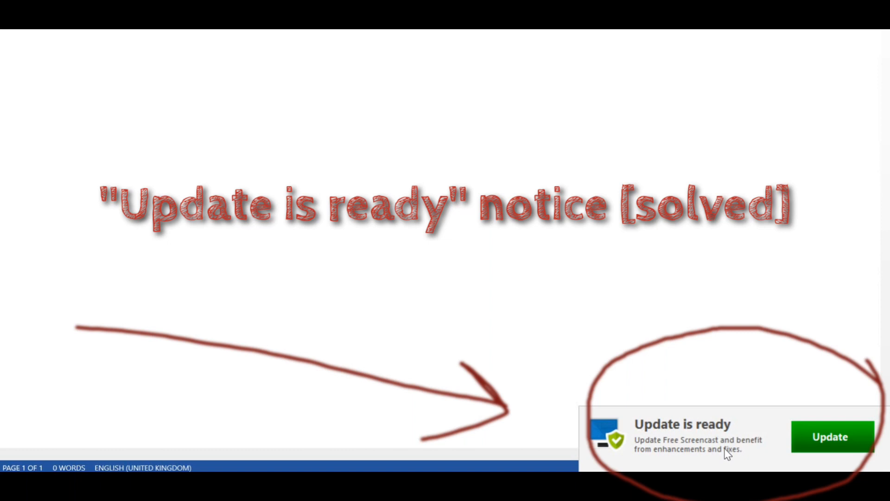
mouse_move(637, 362)
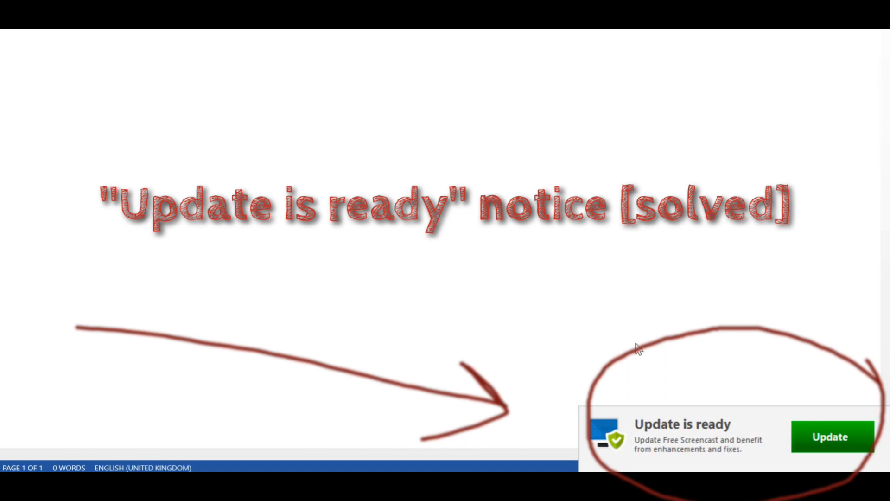
mouse_move(673, 455)
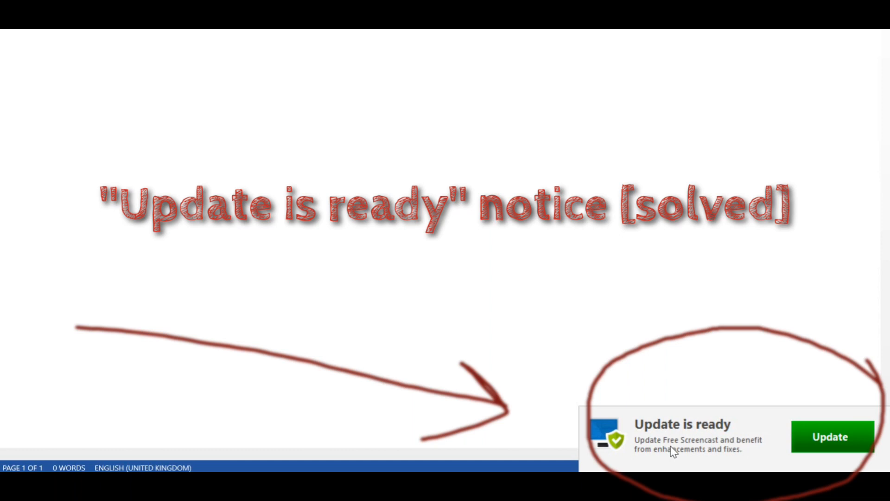
mouse_move(654, 417)
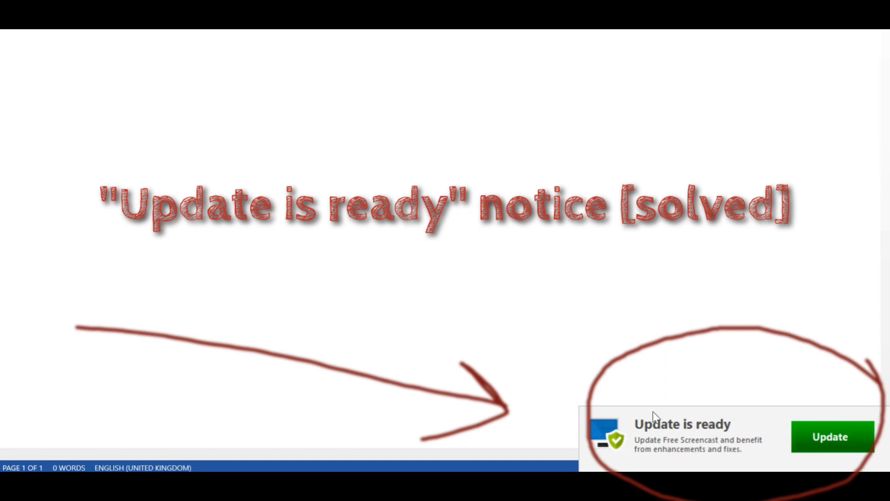
mouse_move(677, 439)
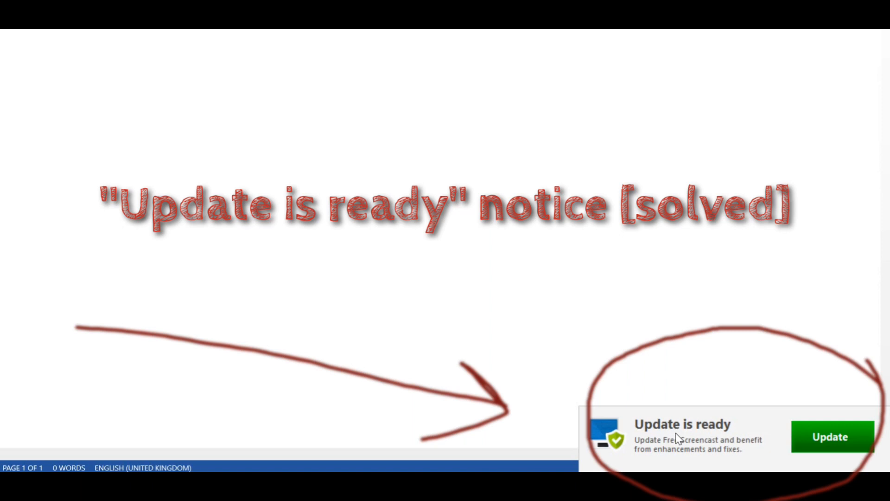
mouse_move(560, 167)
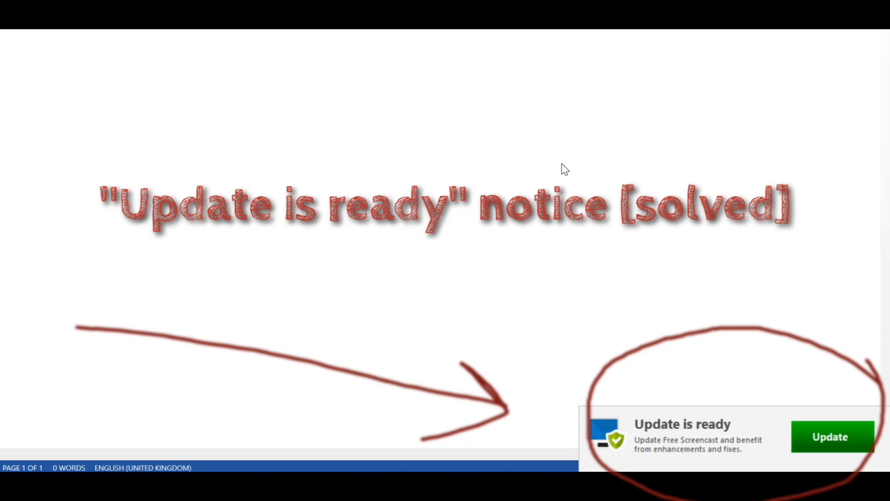
mouse_move(446, 170)
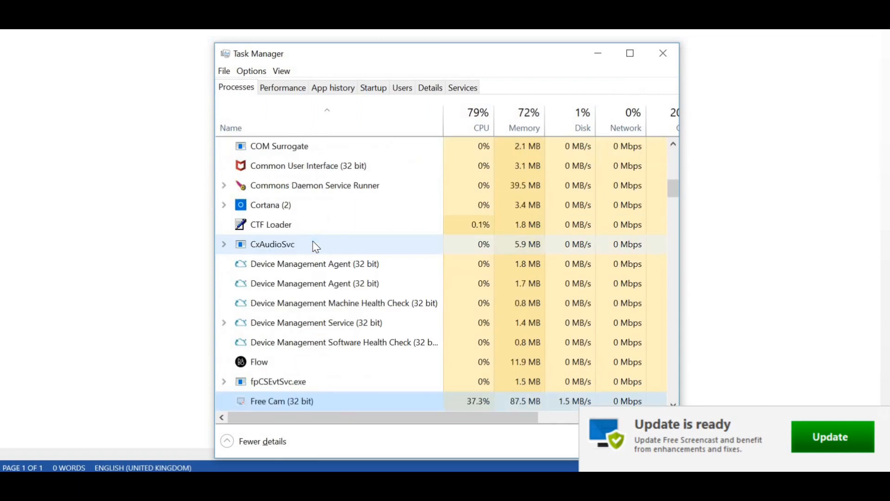
- Scroll to Free Screencast Update.exe and open its Go to details entry
scroll(down, 3)
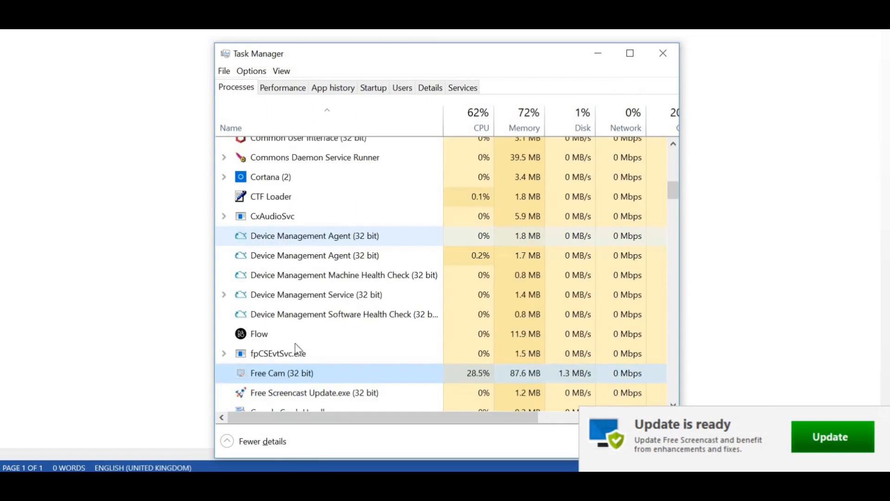
scroll(down, 3)
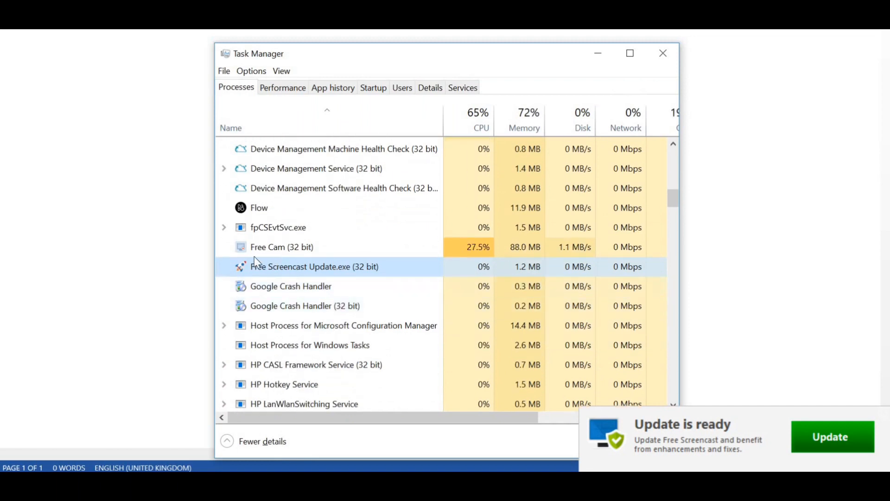
right_click(313, 267)
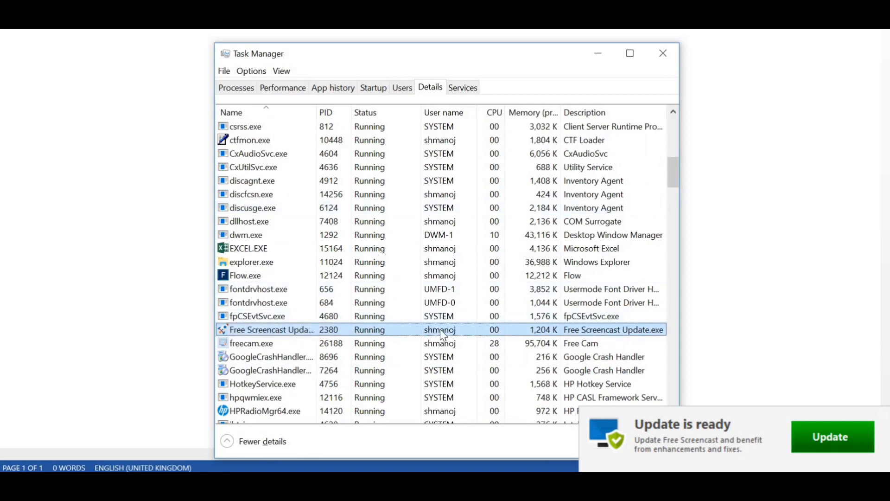
mouse_move(342, 337)
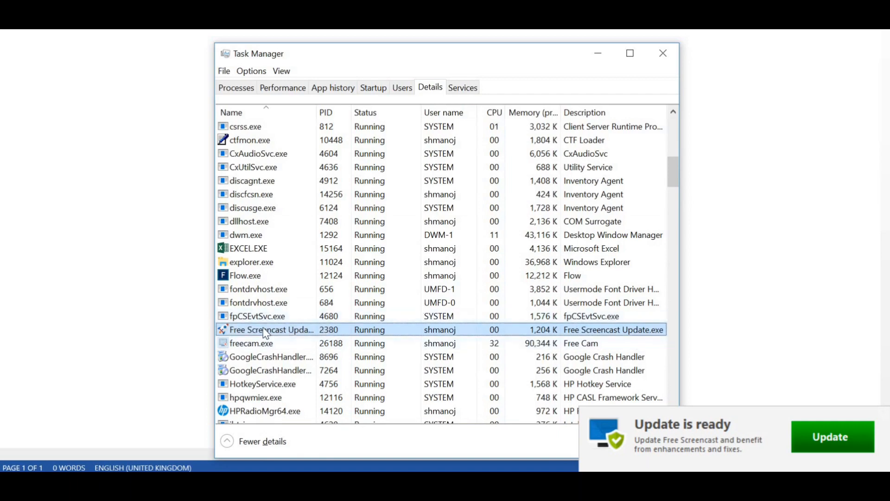
- End the process tree of Free Screencast Update.exe and confirm ending it
right_click(269, 330)
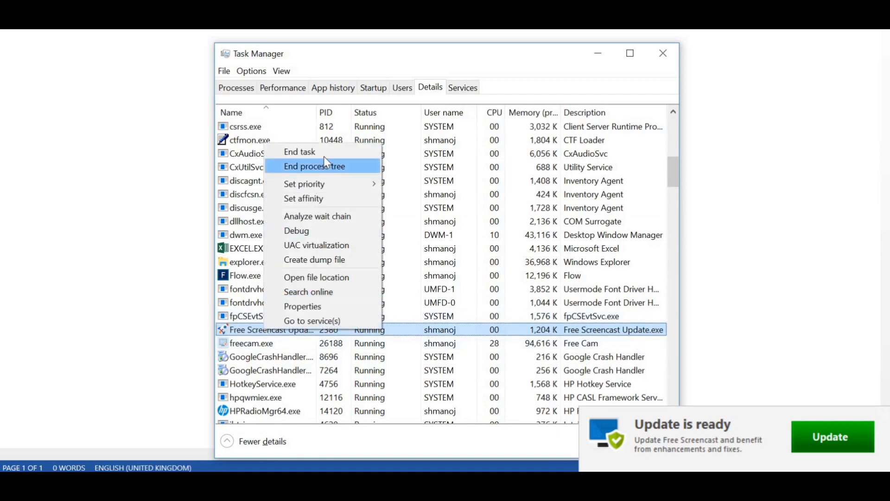
click(321, 166)
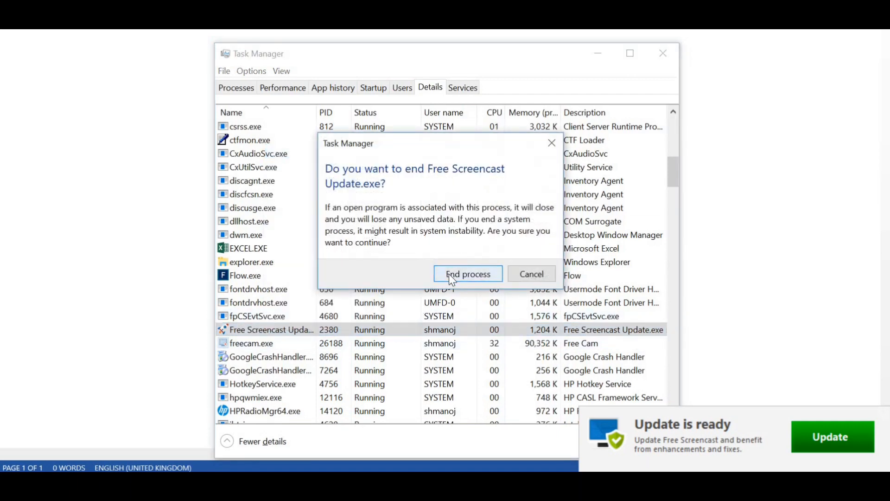
click(467, 273)
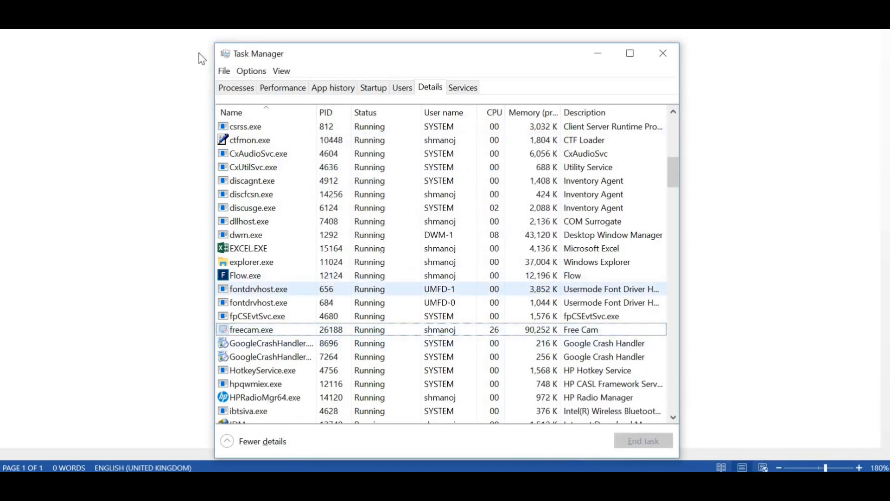
- Switch through Processes and Performance to the Details list of running .exe processes
click(236, 87)
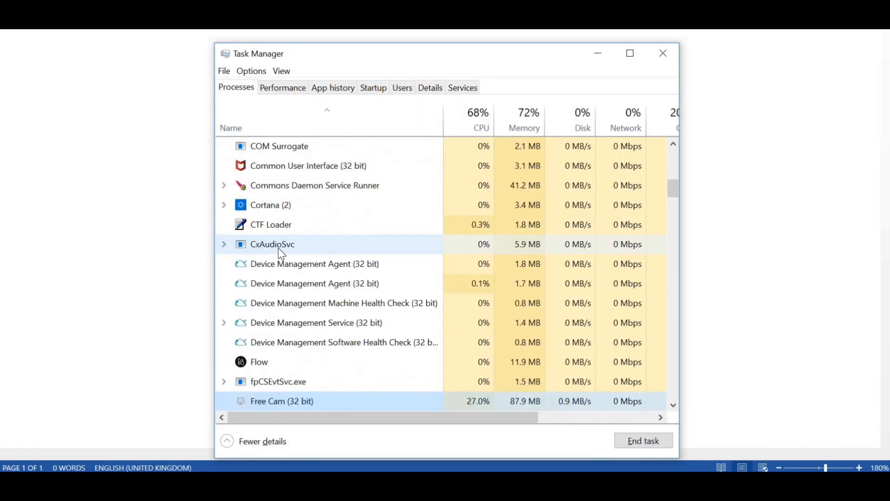
scroll(down, 3)
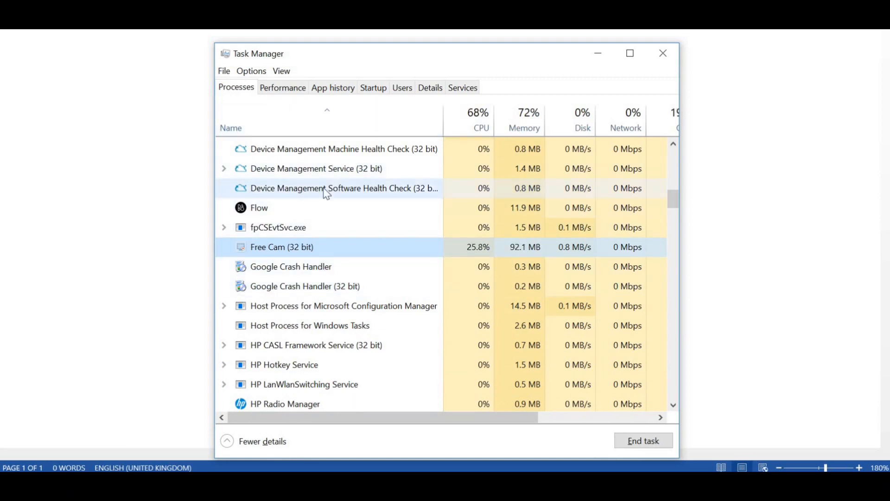
click(283, 88)
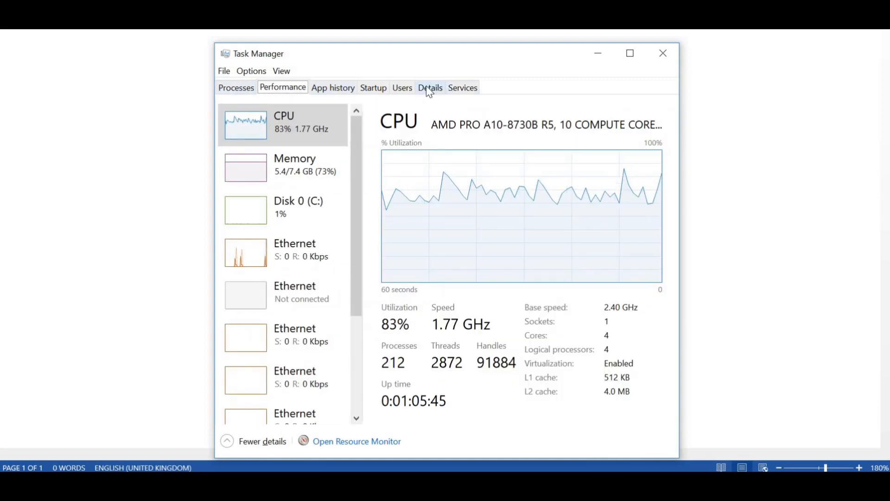
click(429, 88)
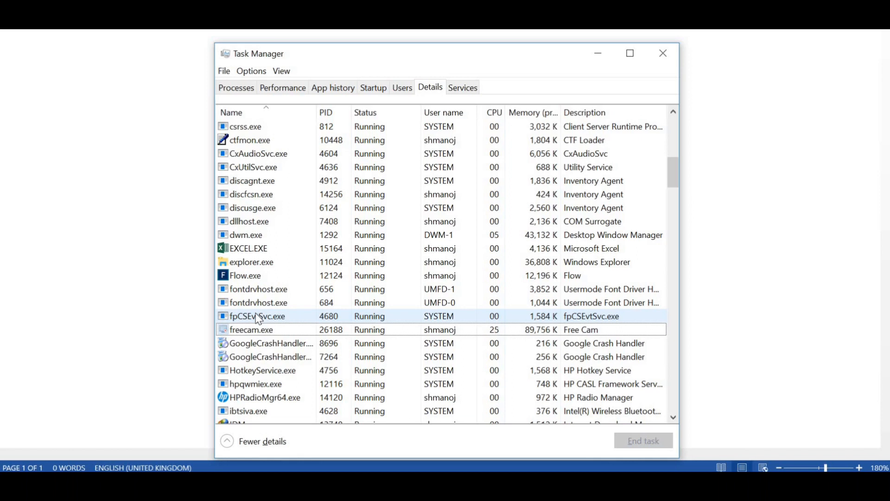
mouse_move(204, 391)
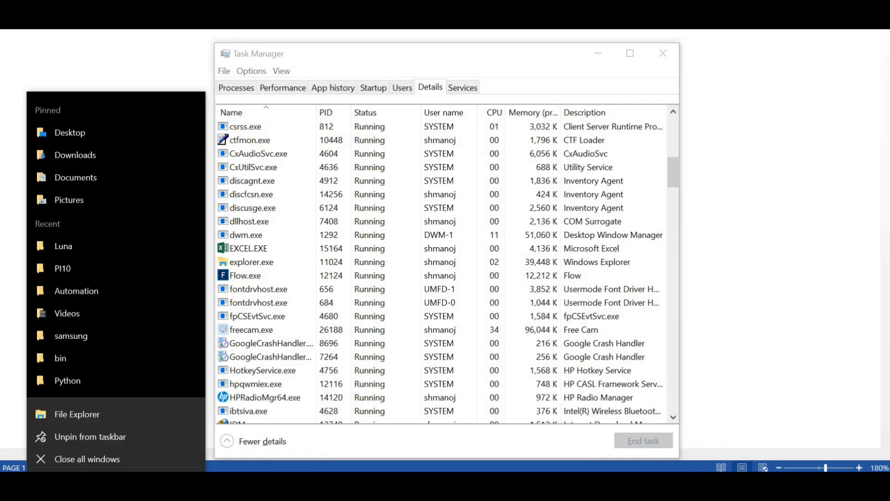
- Browse File Explorer to This PC > SOE (C:) > Program Files (x86), selecting Free Screencast
click(251, 330)
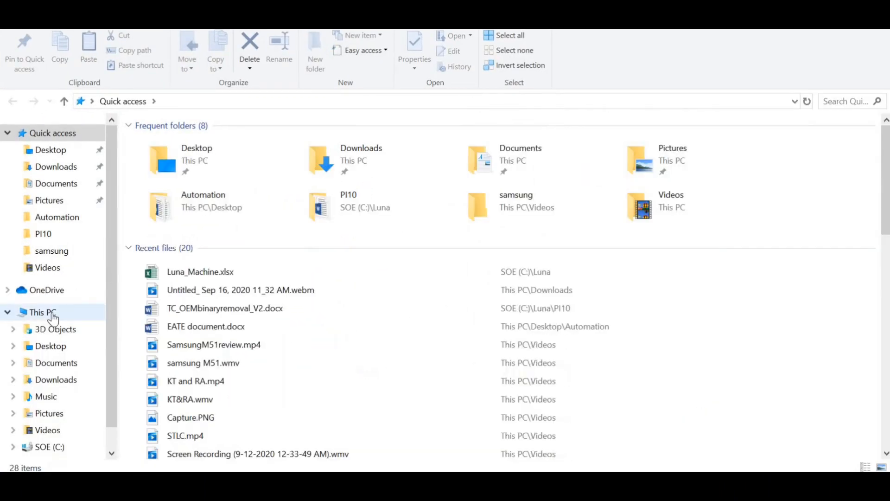
click(39, 312)
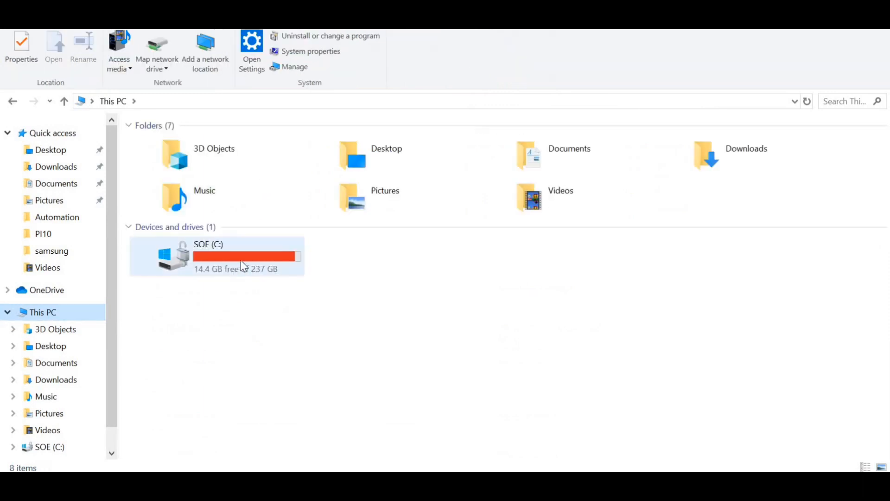
double_click(209, 255)
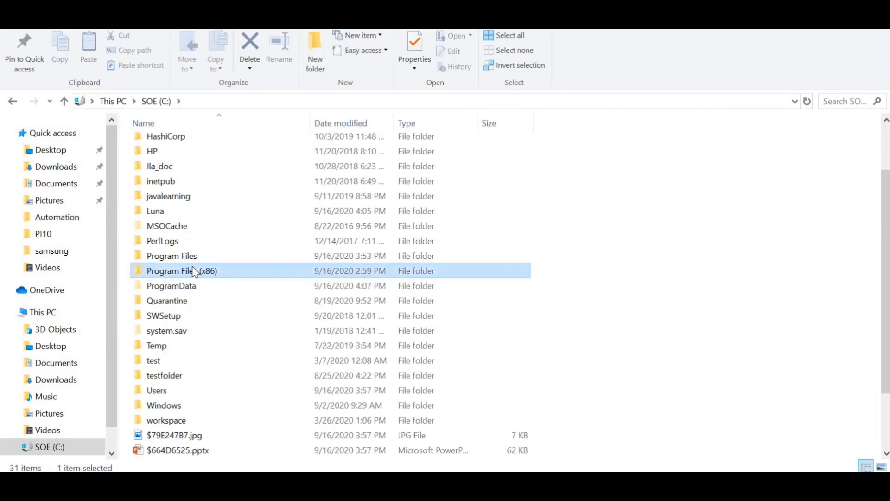
double_click(172, 271)
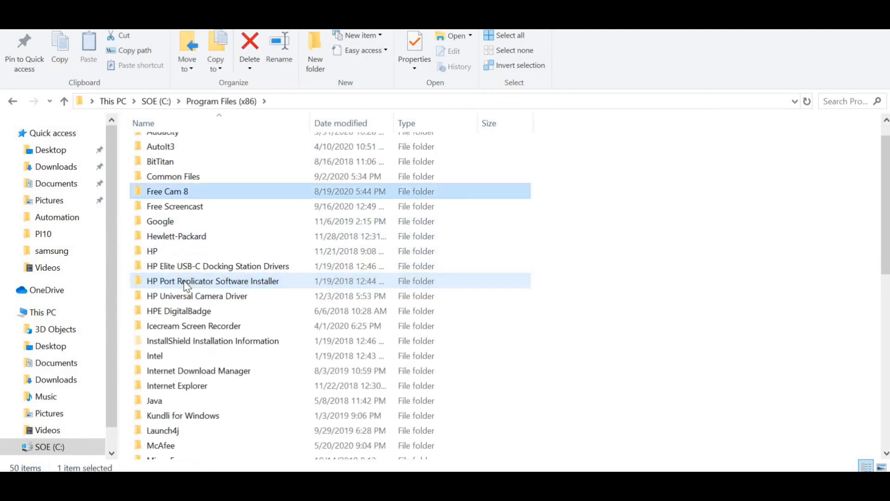
click(174, 206)
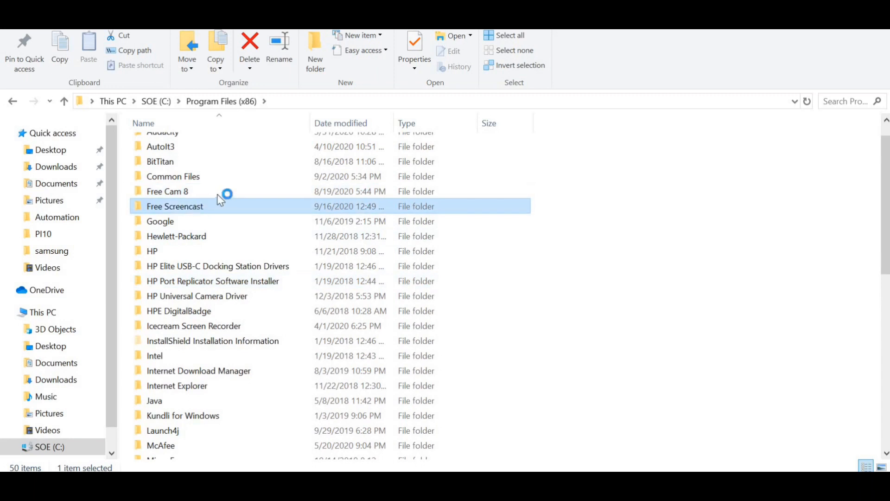
- Open the Free Screencast folder and select Free Screencast Update.exe
double_click(175, 207)
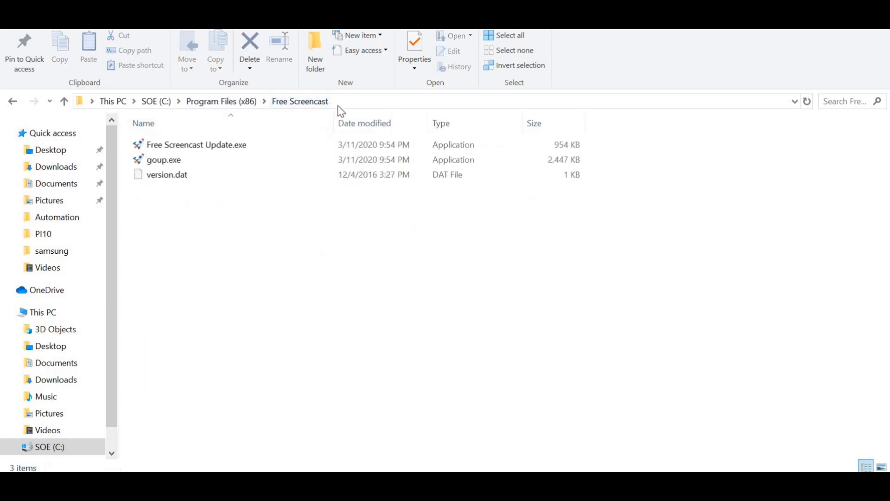
mouse_move(161, 153)
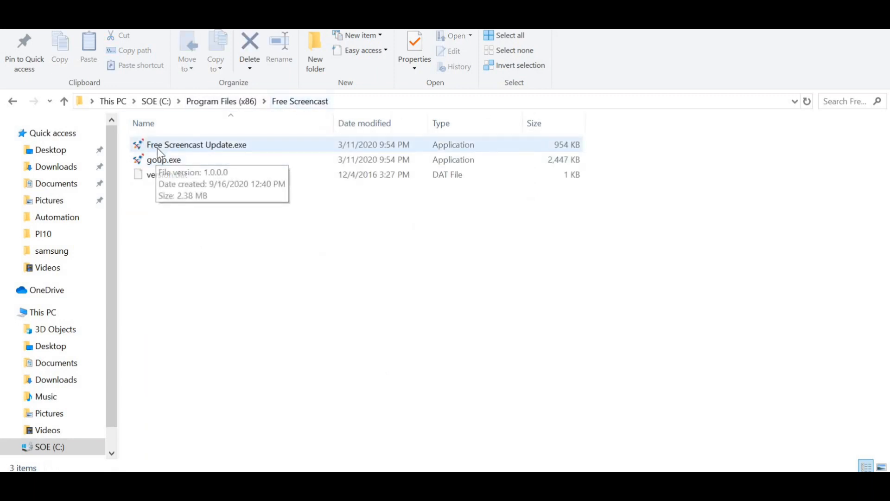
click(196, 144)
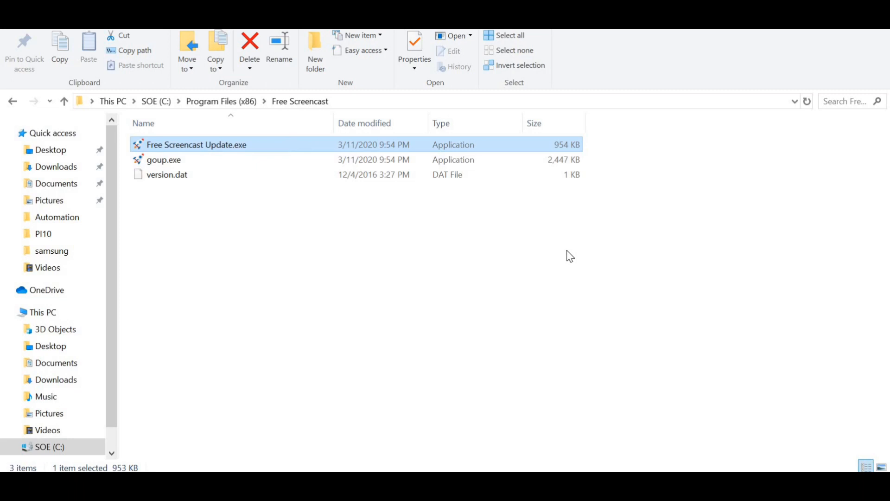
mouse_move(234, 111)
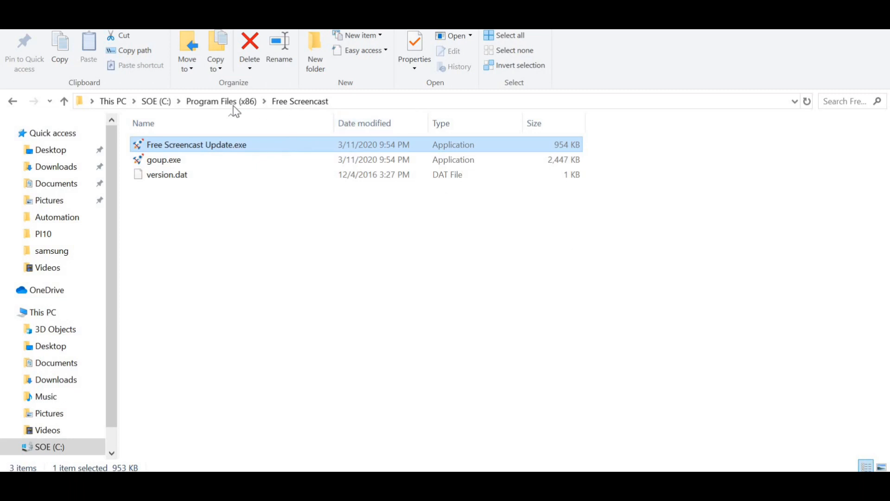
mouse_move(229, 111)
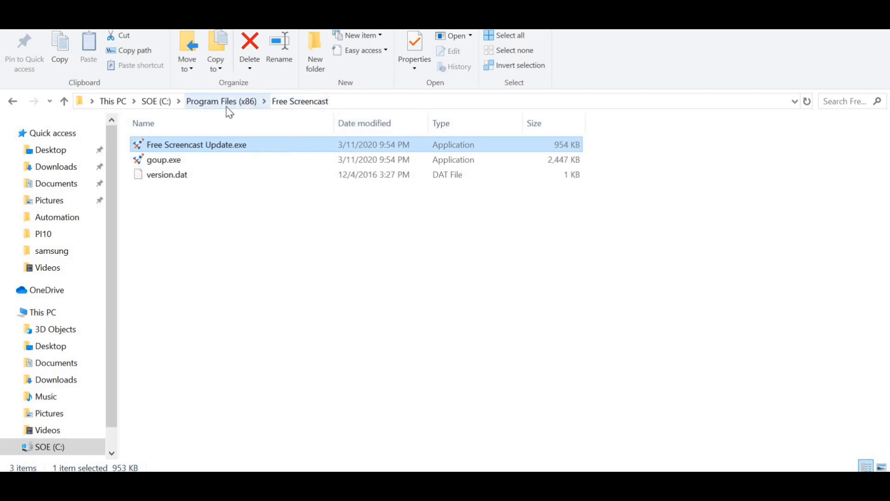
- Go back to Program Files (x86), delete Free Screencast, and grant administrator permission
click(221, 101)
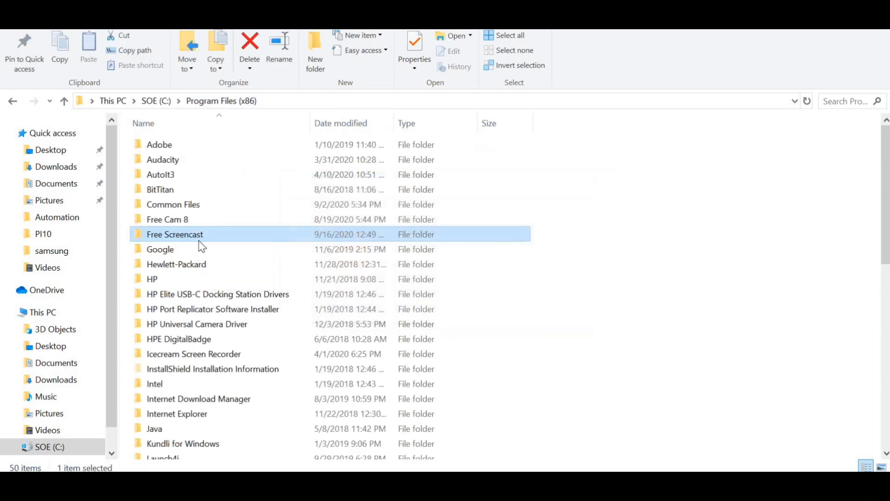
click(249, 42)
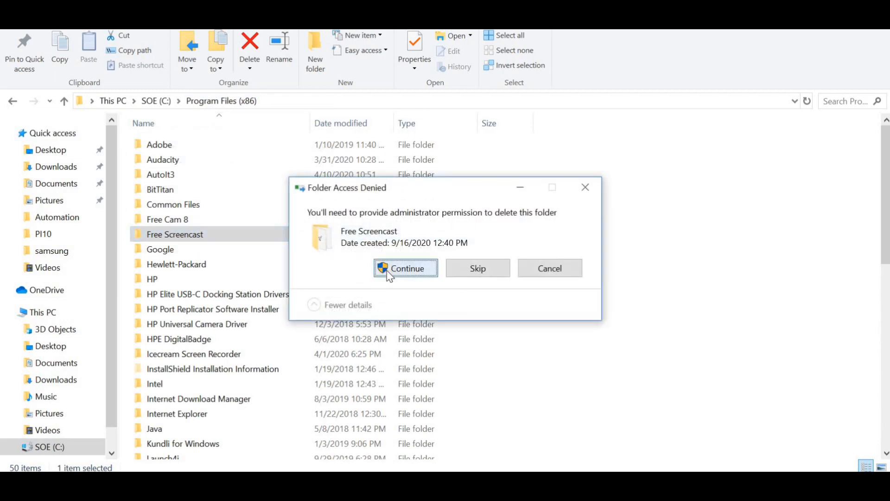
click(405, 268)
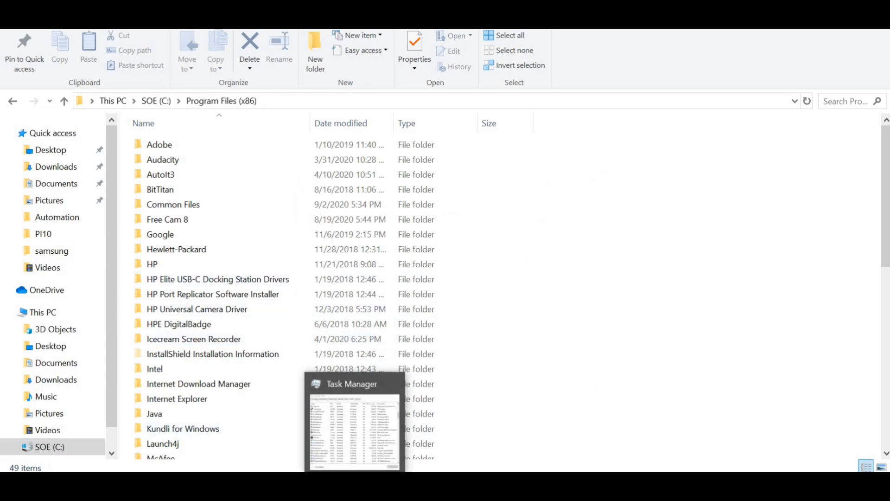
- Bring Task Manager forward from the taskbar to clear windows back to Word
click(351, 384)
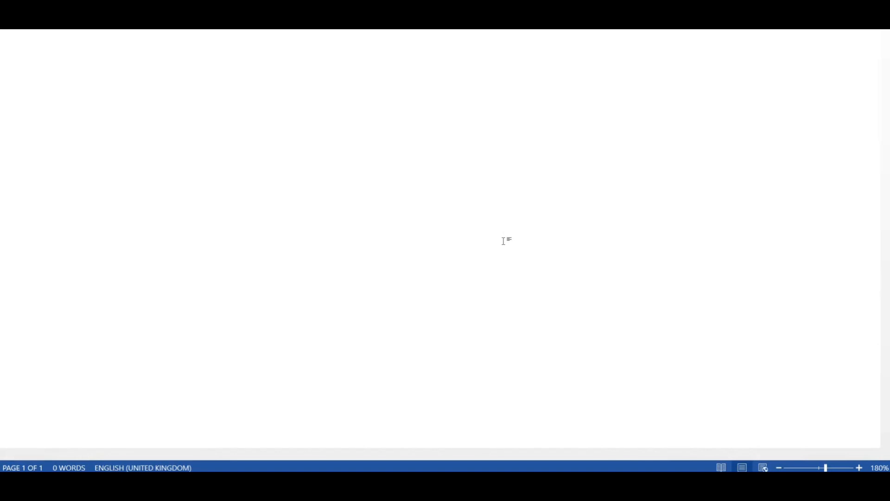
mouse_move(57, 105)
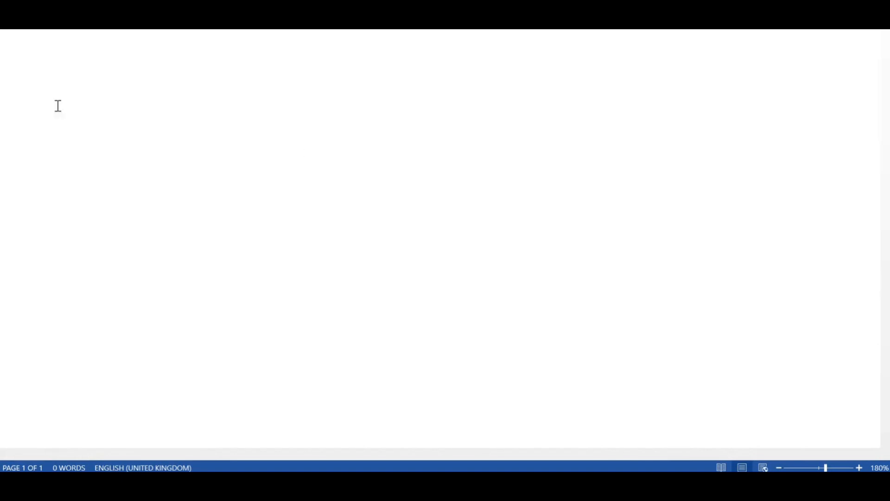